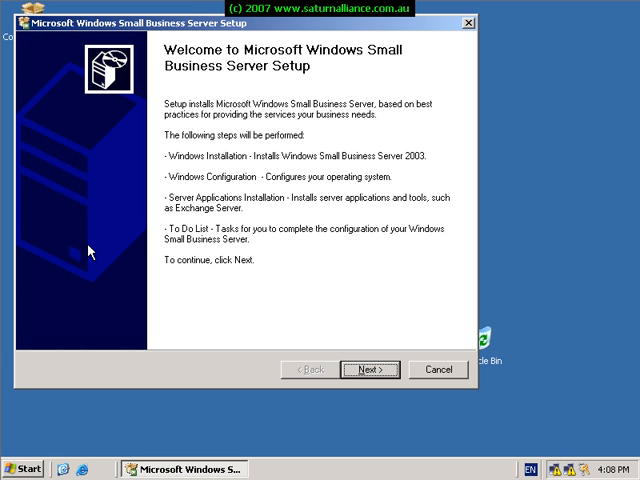
pyautogui.moveTo(330, 252)
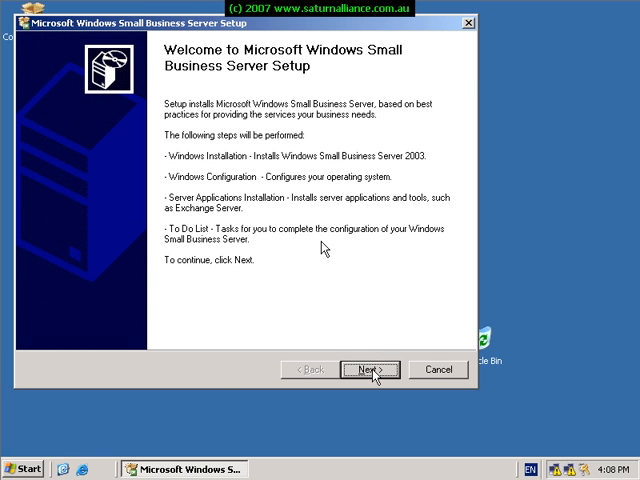
# Advance from the Welcome page to the Setup Requirements check with its 384 MB memory warning
pyautogui.click(370, 368)
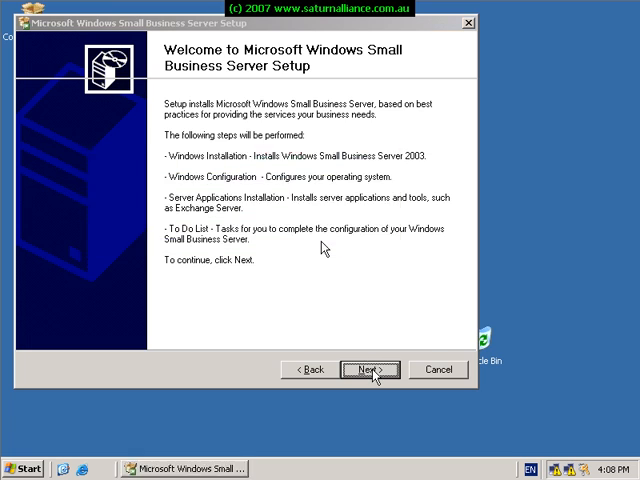
pyautogui.click(370, 368)
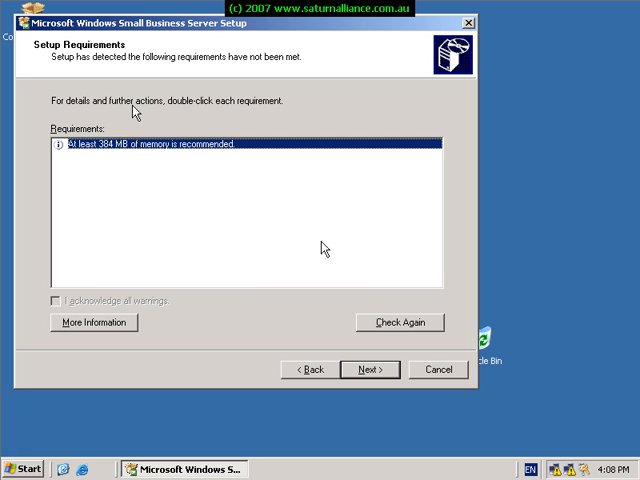
pyautogui.moveTo(144, 188)
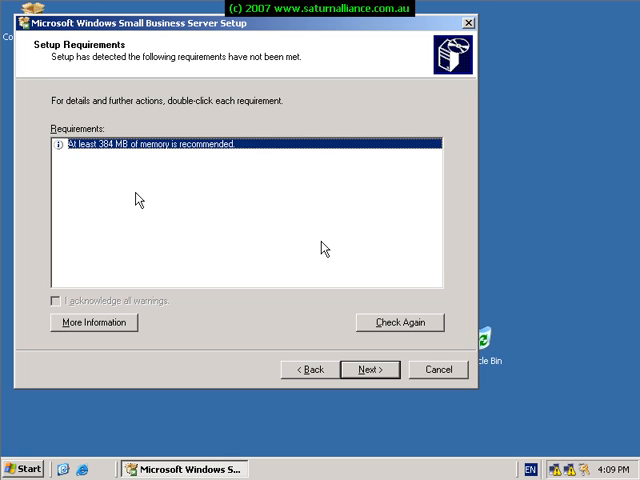
pyautogui.moveTo(320, 420)
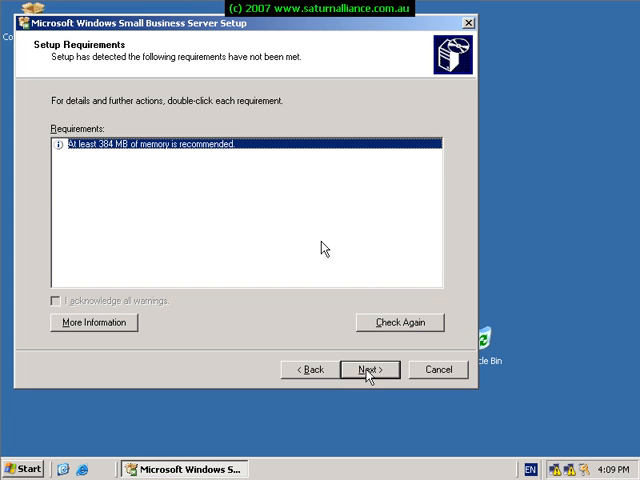
# Accept the memory warning and continue past Company Information left blank
pyautogui.click(368, 368)
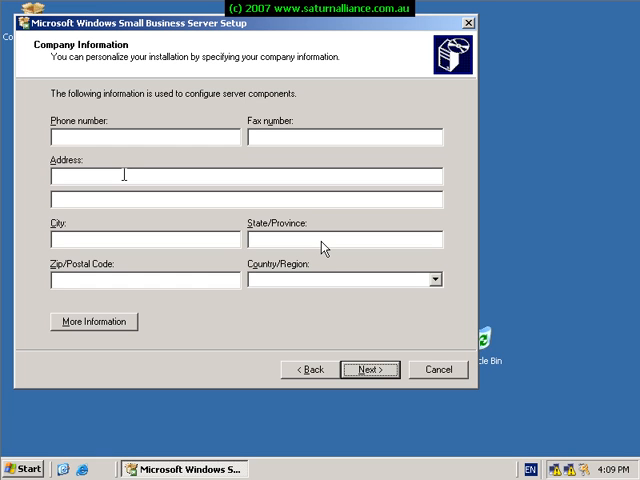
pyautogui.moveTo(248, 344)
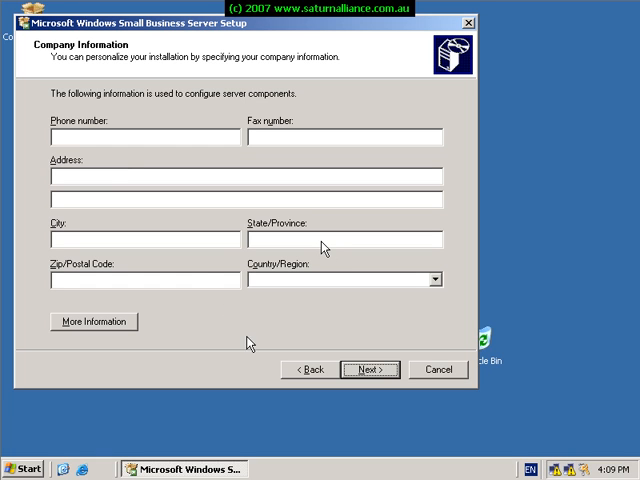
pyautogui.moveTo(364, 368)
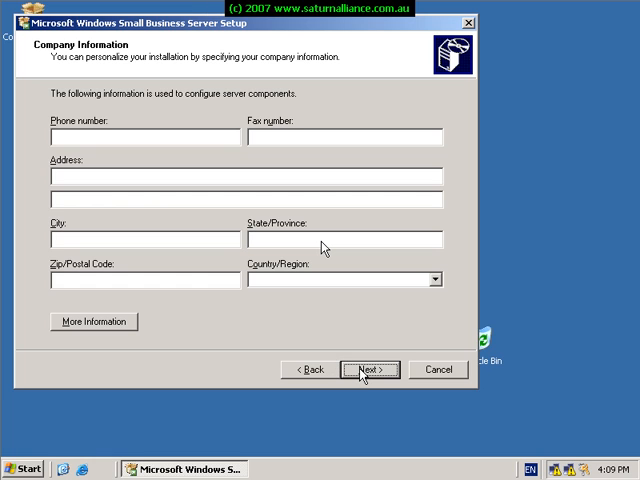
pyautogui.click(370, 368)
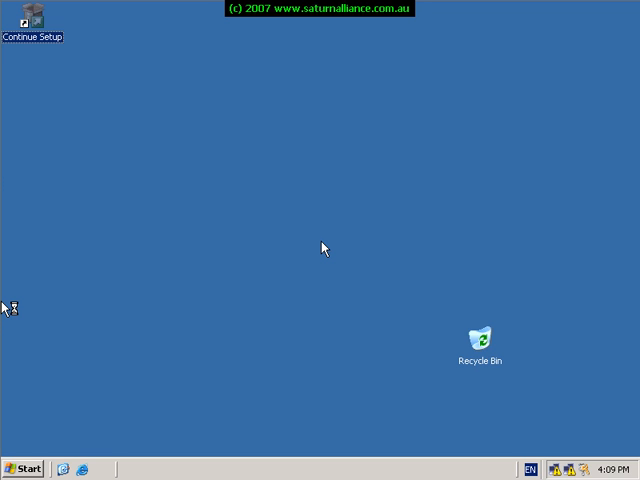
# Resume setup from the Continue Setup shortcut, reaching Internal Domain Information for SaturnAlliance.loc
pyautogui.doubleClick(36, 12)
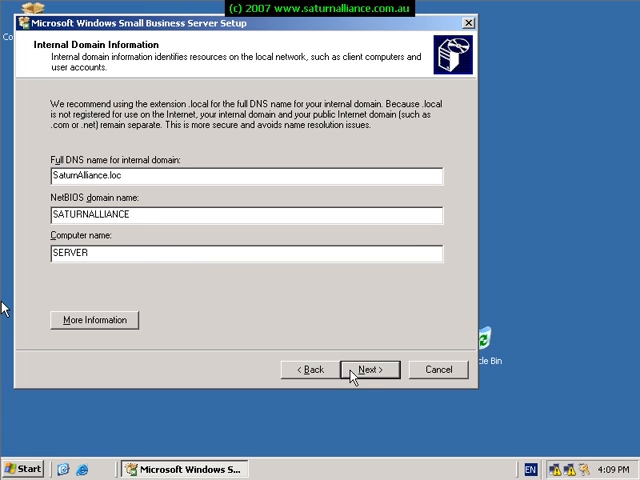
pyautogui.moveTo(368, 384)
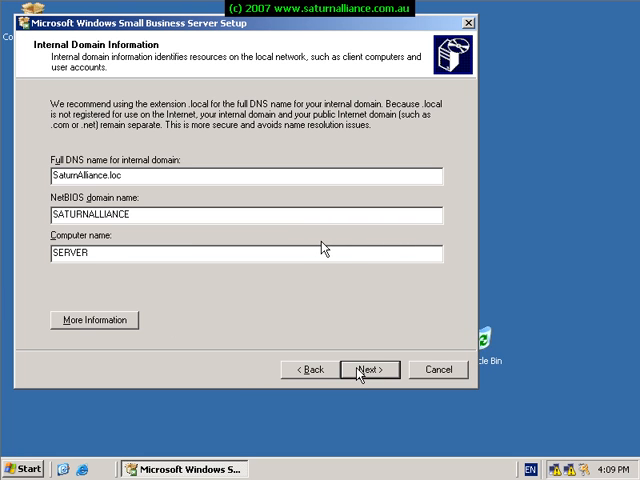
pyautogui.click(368, 368)
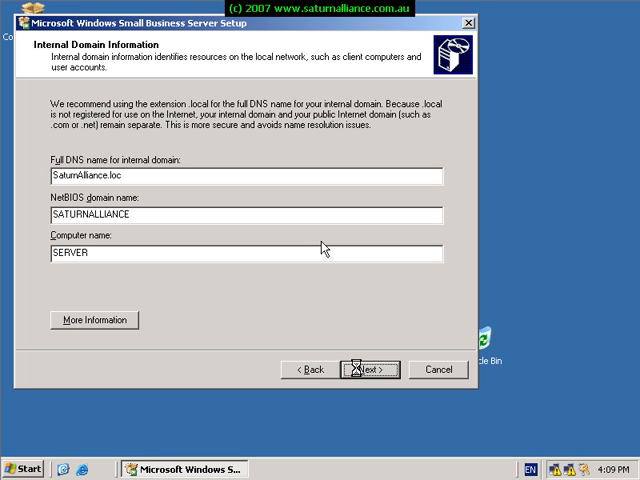
pyautogui.click(368, 368)
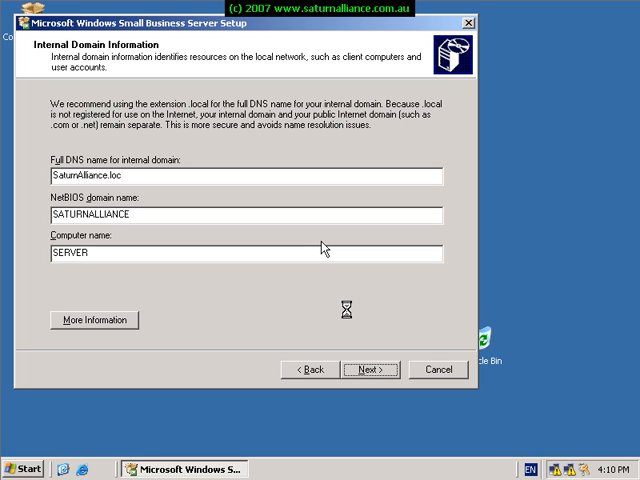
pyautogui.moveTo(324, 246)
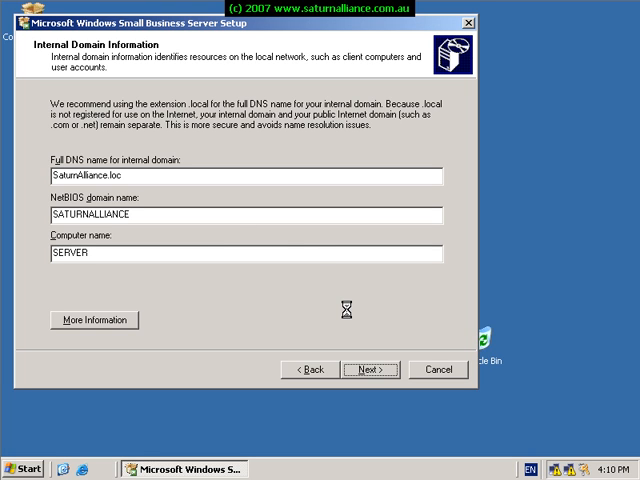
# Accept domain SaturnAlliance.loc, NetBIOS SATURNALLIANCE and computer name SERVER to reach the adapter list
pyautogui.click(368, 368)
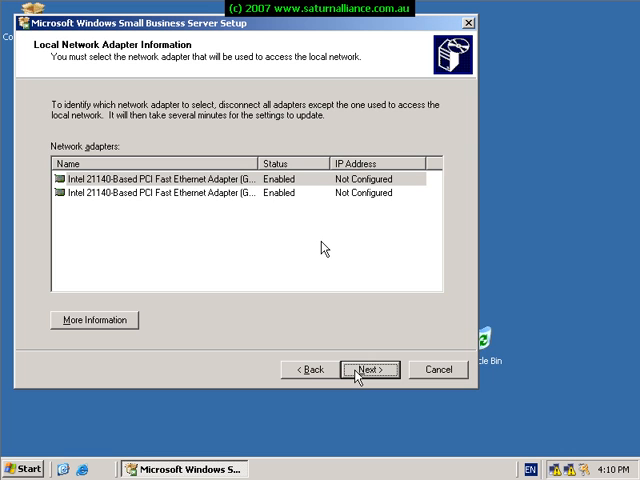
# Use the first Intel adapter for the local network with IP 192.168.16.2 and mask 255.255.255.0
pyautogui.click(368, 368)
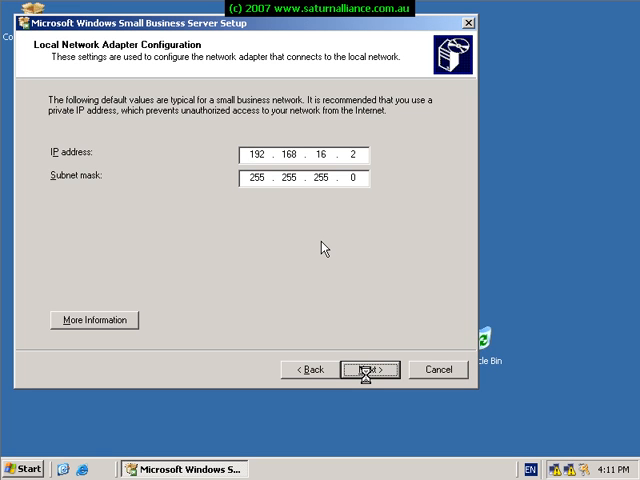
pyautogui.click(368, 368)
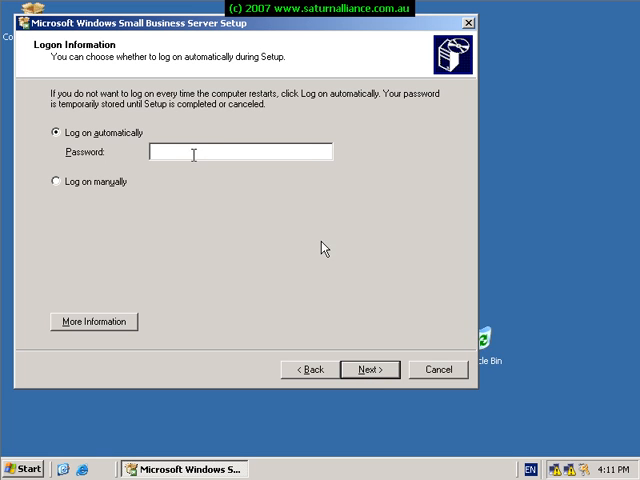
# Enter the administrator password for automatic logon and continue to Windows Configuration
pyautogui.write('****')
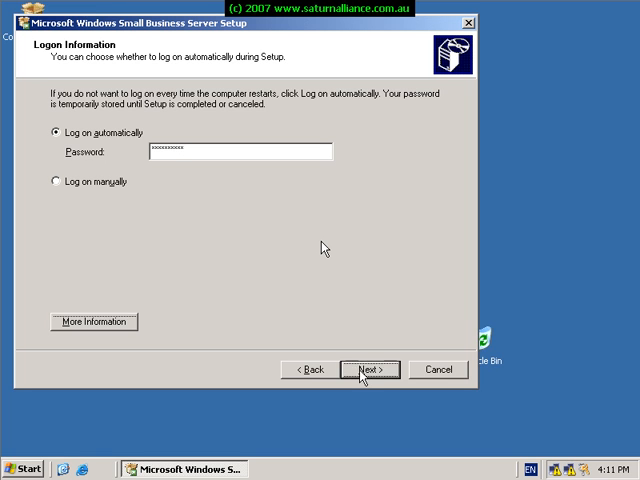
pyautogui.click(370, 368)
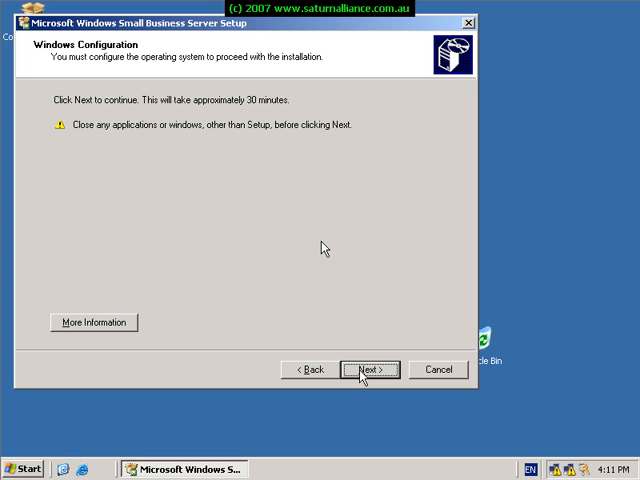
# Start Windows Configuration and let setup restart the computer to the logon screen
pyautogui.click(368, 368)
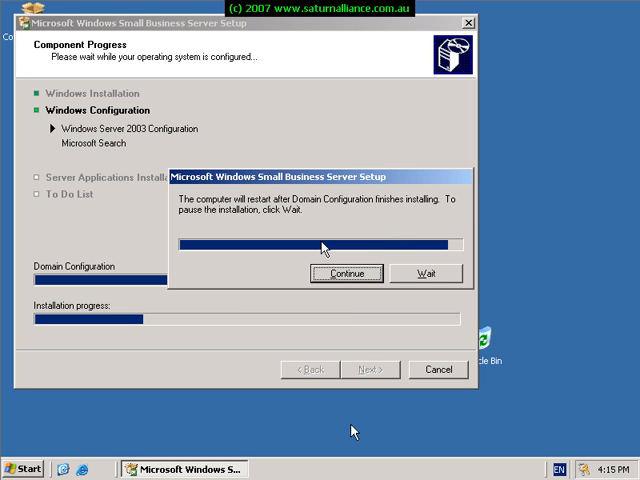
pyautogui.click(348, 272)
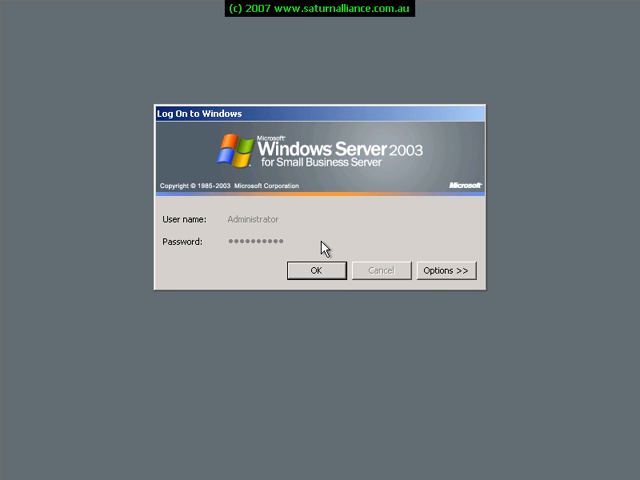
pyautogui.click(316, 270)
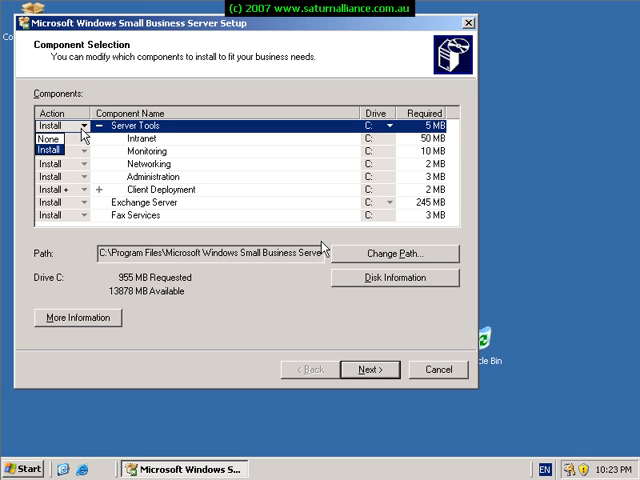
pyautogui.moveTo(90, 216)
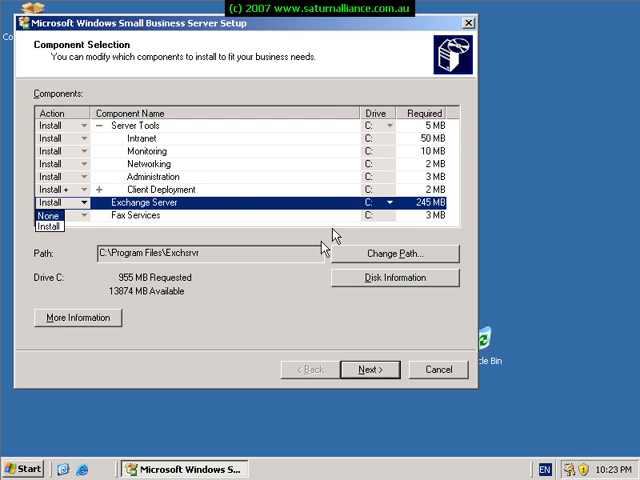
# Set Exchange Server and the other components to Install and continue to Data Folders
pyautogui.click(48, 216)
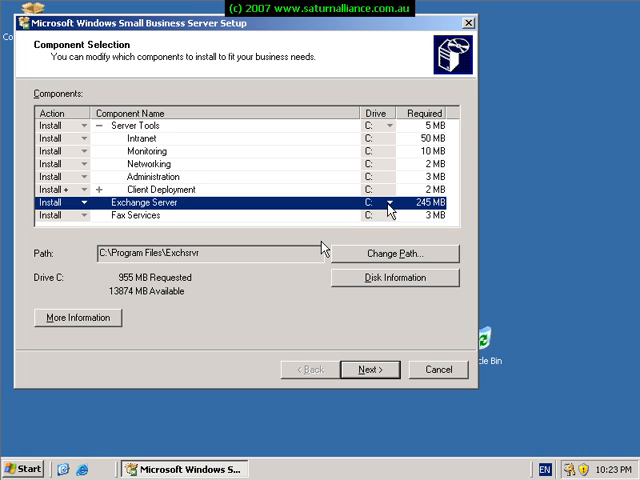
pyautogui.moveTo(380, 204)
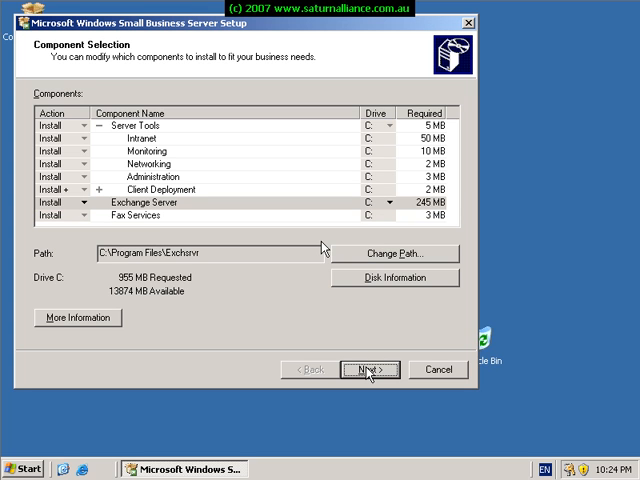
pyautogui.click(372, 368)
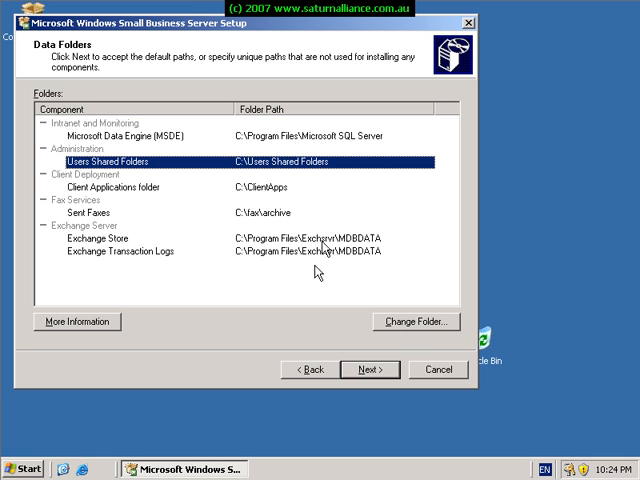
pyautogui.moveTo(328, 270)
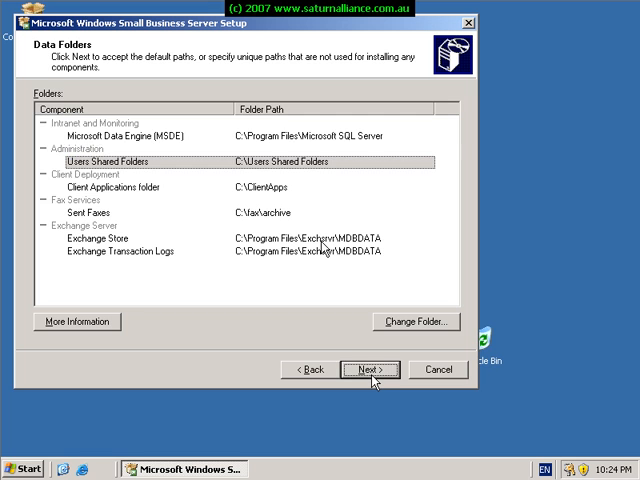
# Keep the default data folder paths and continue to the Component Summary
pyautogui.click(370, 368)
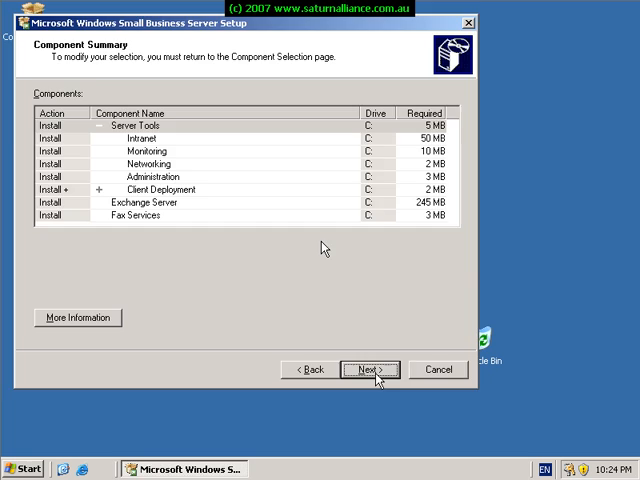
# Confirm the Component Summary so installation of the server applications begins
pyautogui.click(372, 368)
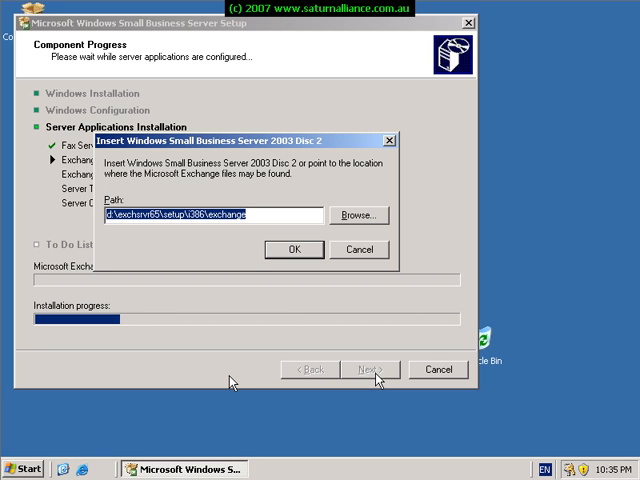
# Confirm the Disc 2 Exchange files location so the component installation completes
pyautogui.click(294, 250)
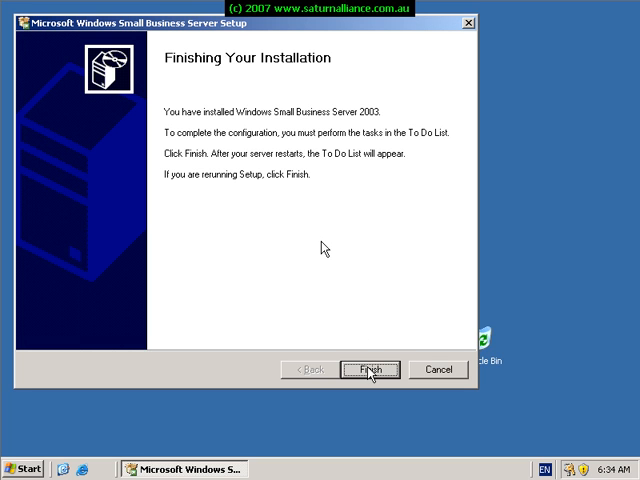
# Finish the setup wizard and accept the restart so the server logs off
pyautogui.click(372, 368)
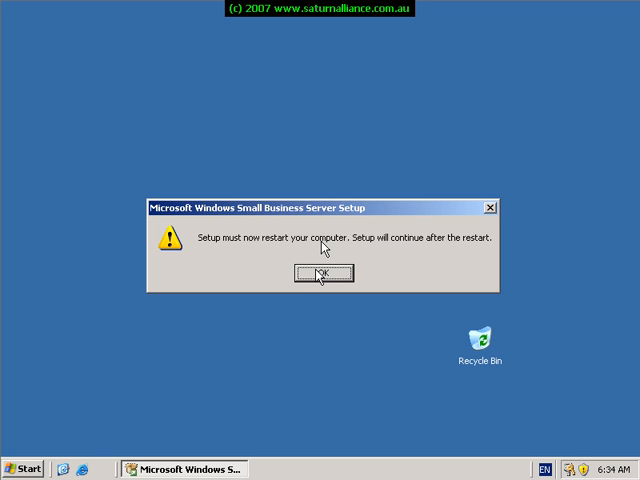
pyautogui.click(324, 274)
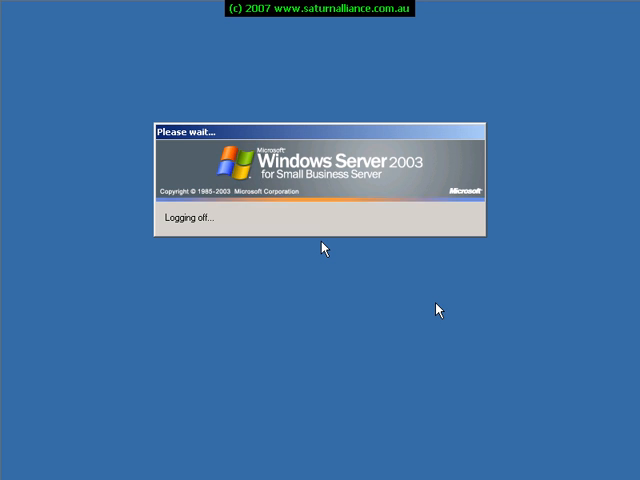